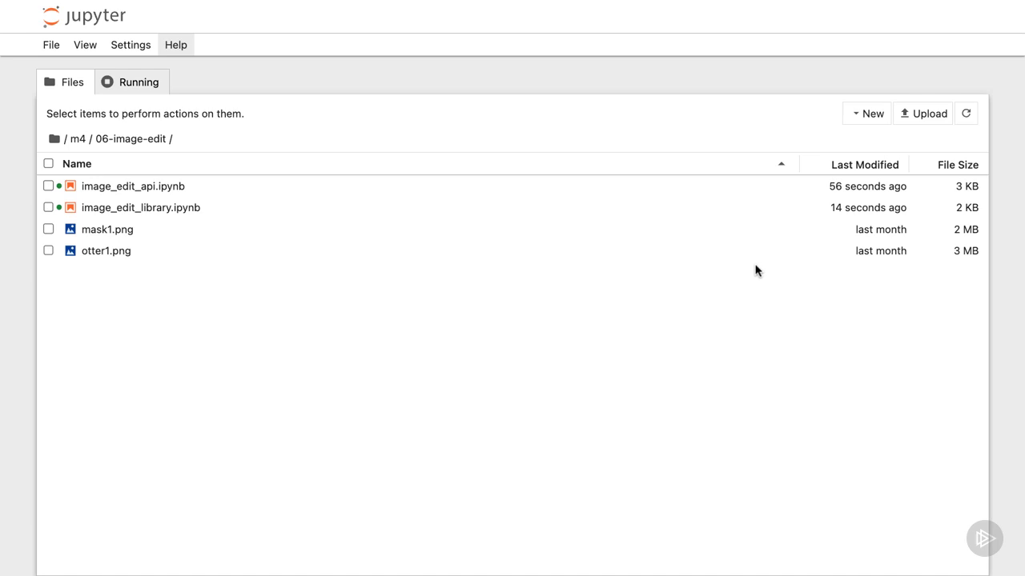
pyautogui.moveTo(120, 262)
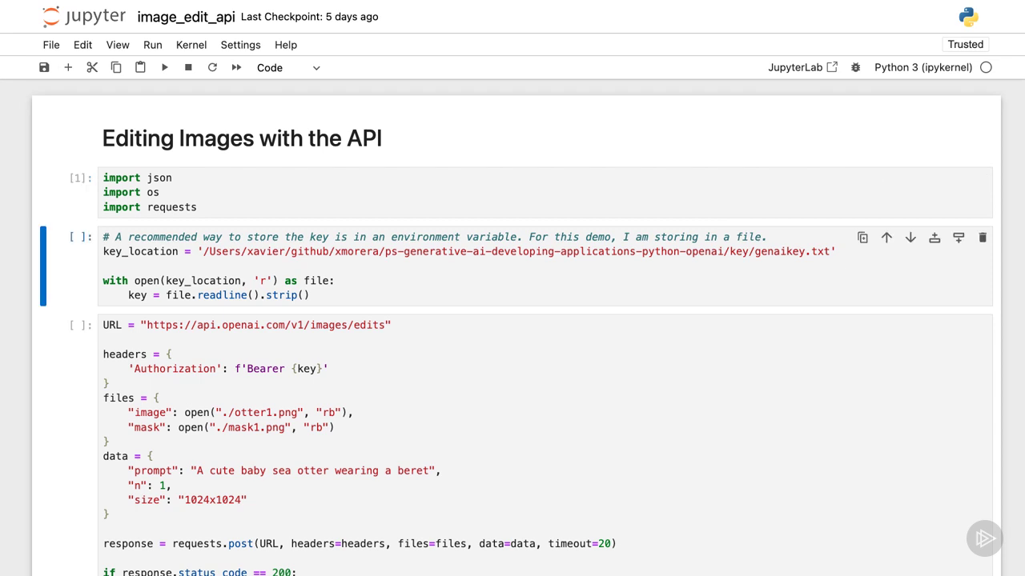
# Run the requests.post cell for otter1.png with mask1.png to print the JSON response with the edited image URL.
pyautogui.scroll(-3)
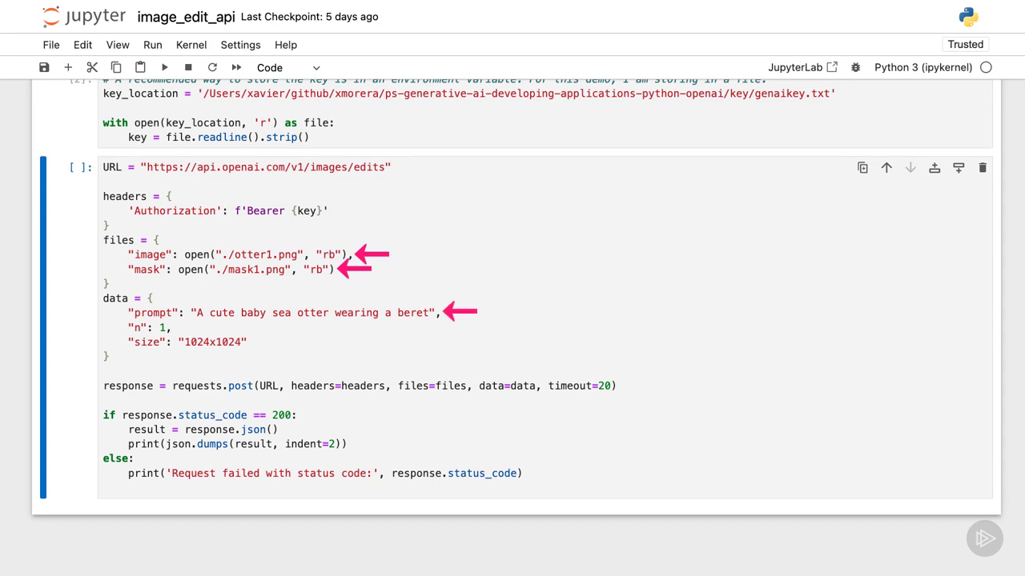
pyautogui.click(164, 67)
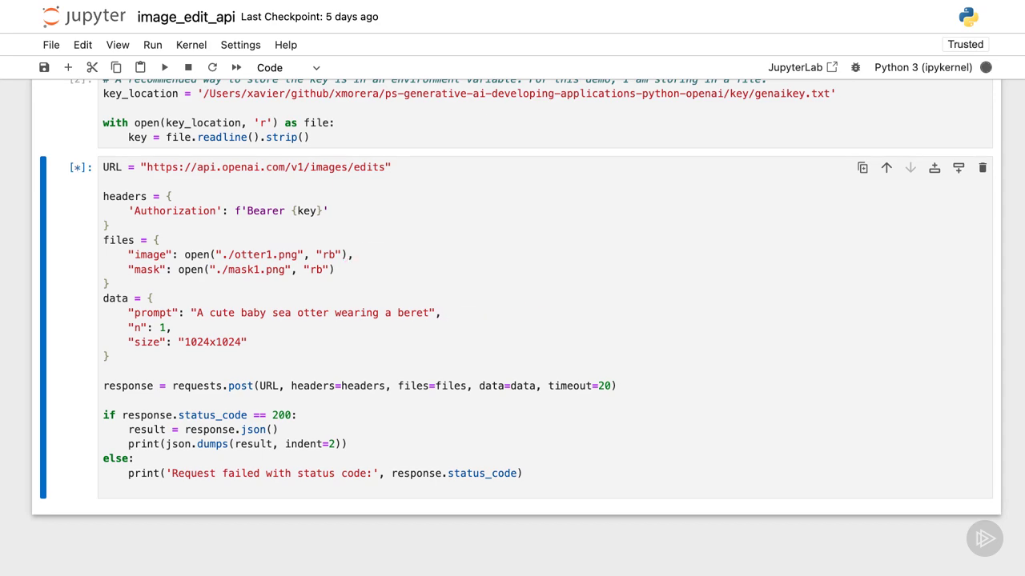
pyautogui.click(163, 67)
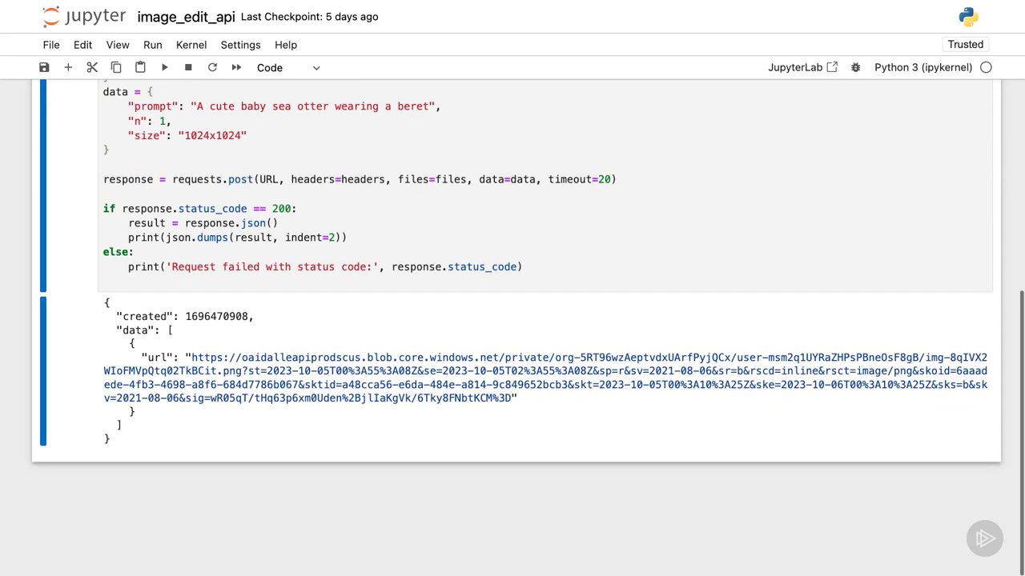
pyautogui.moveTo(810, 375)
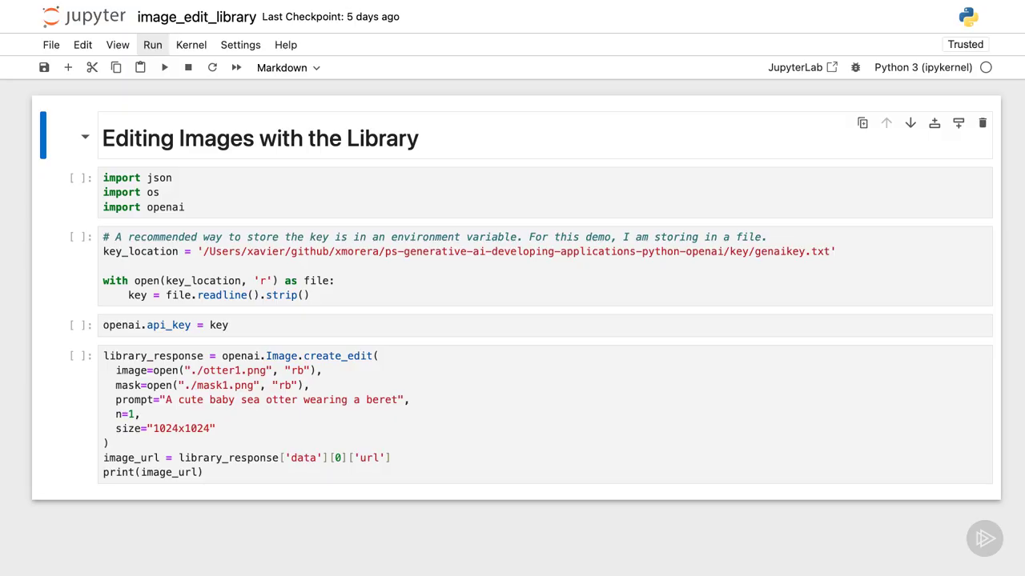
# Run the image_edit_library setup cells and the create_edit call to print the edited otter image URL.
pyautogui.click(164, 67)
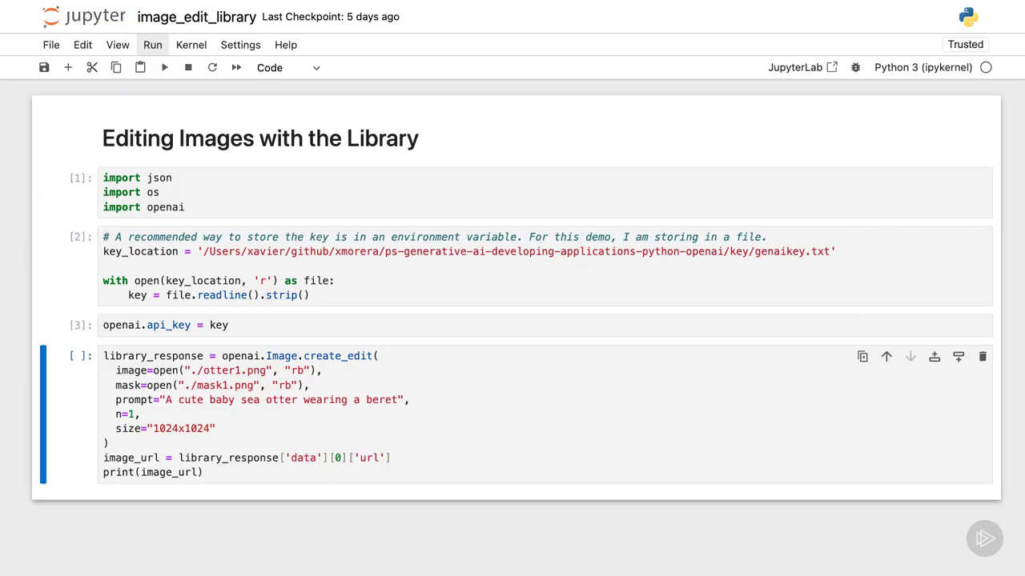
pyautogui.click(163, 68)
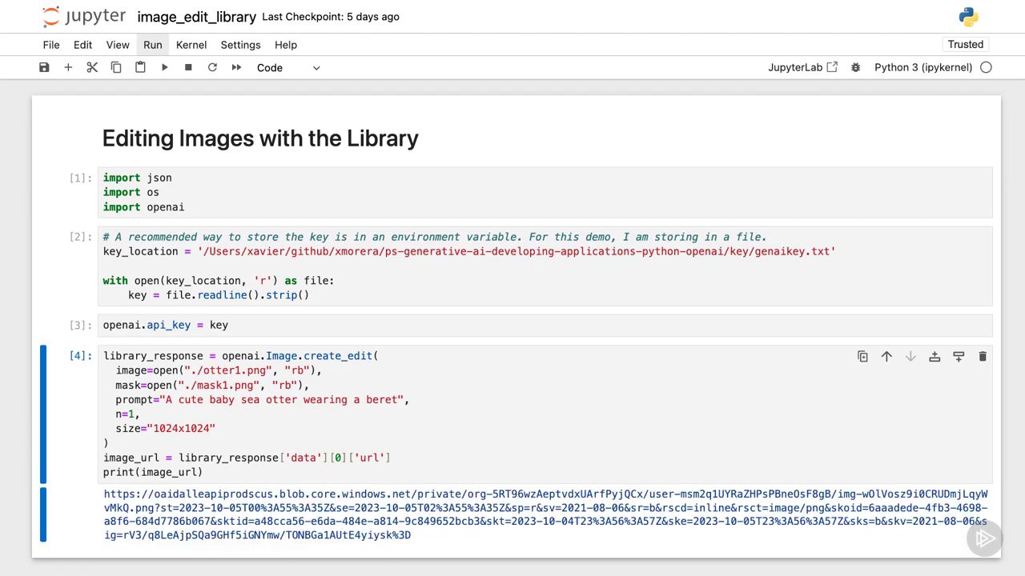